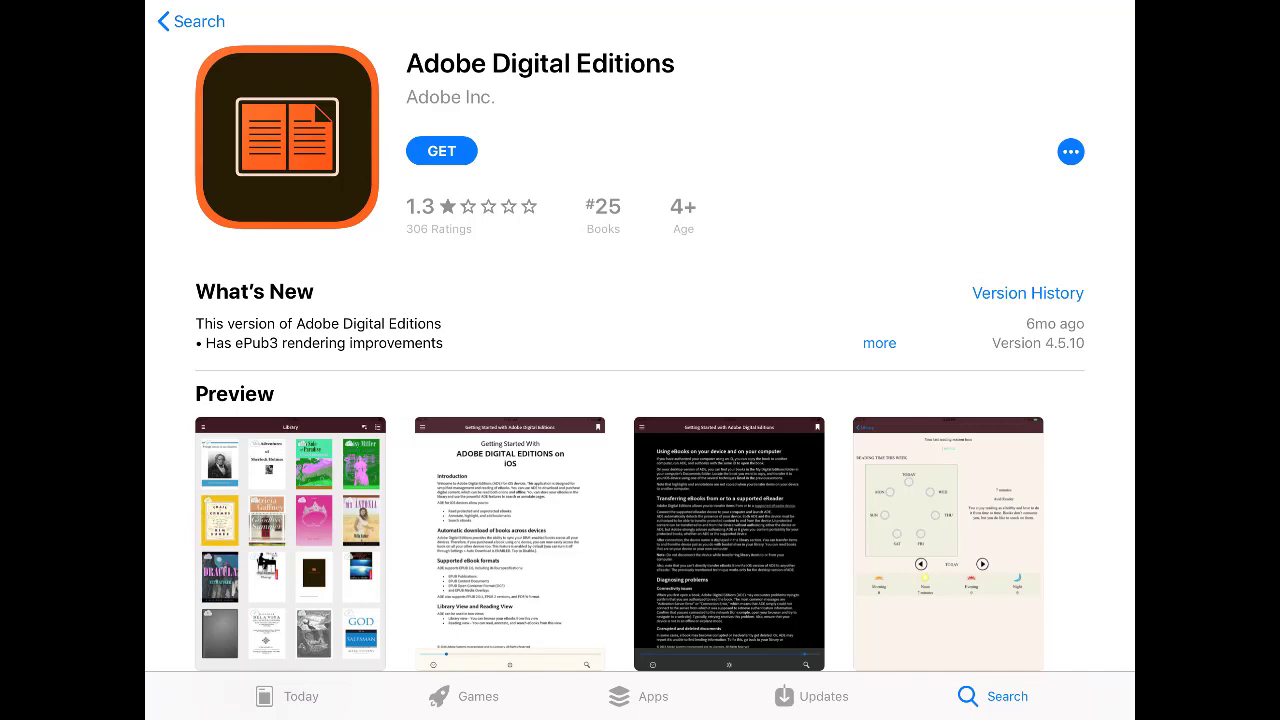
Get the free Adobe Digital Editions app from its App Store page.
left_click(440, 152)
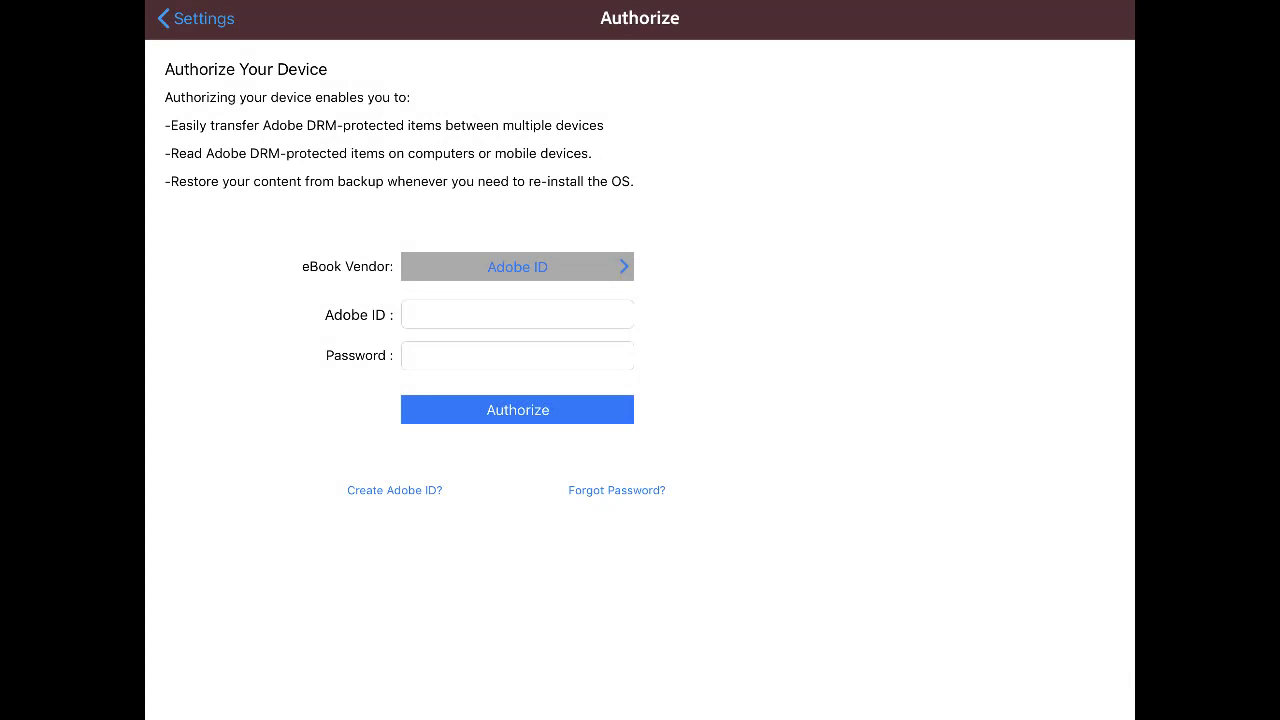
type("name@address.net")
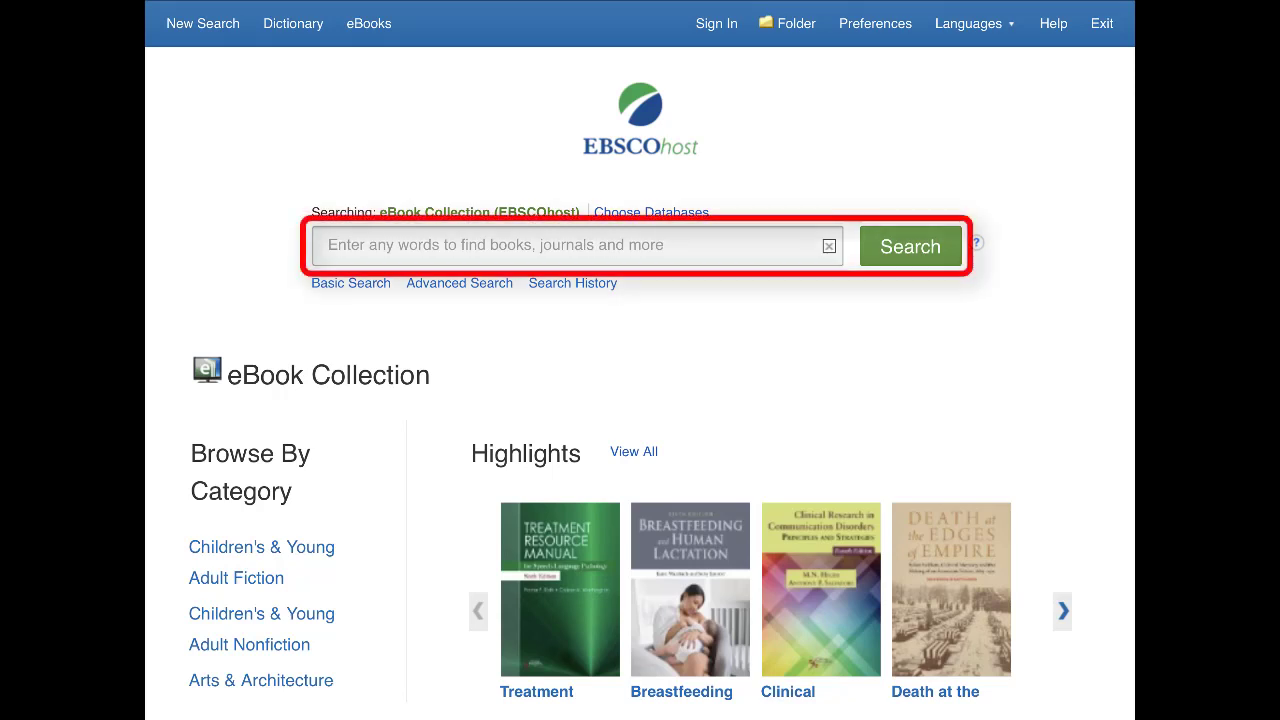
Search the eBook Collection for 'Green Energy' and request a full download of Catalysis for Green Energy and Technology.
type("Green Energy")
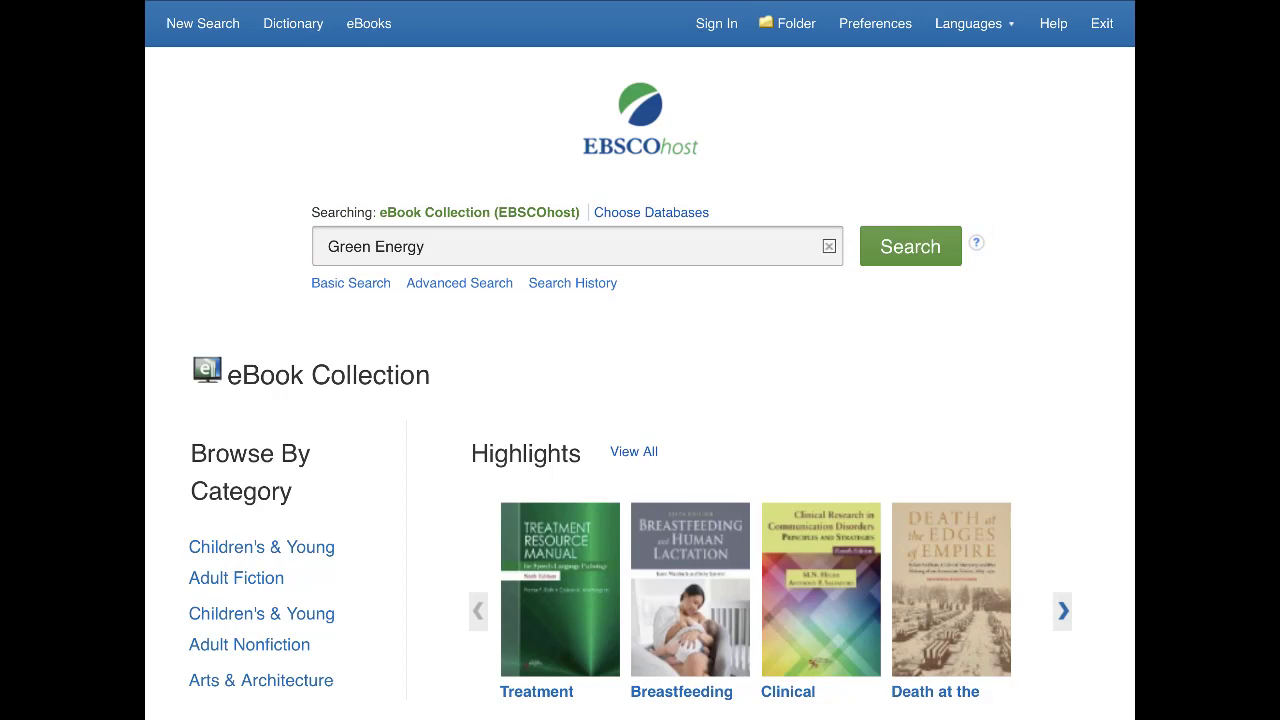
left_click(908, 246)
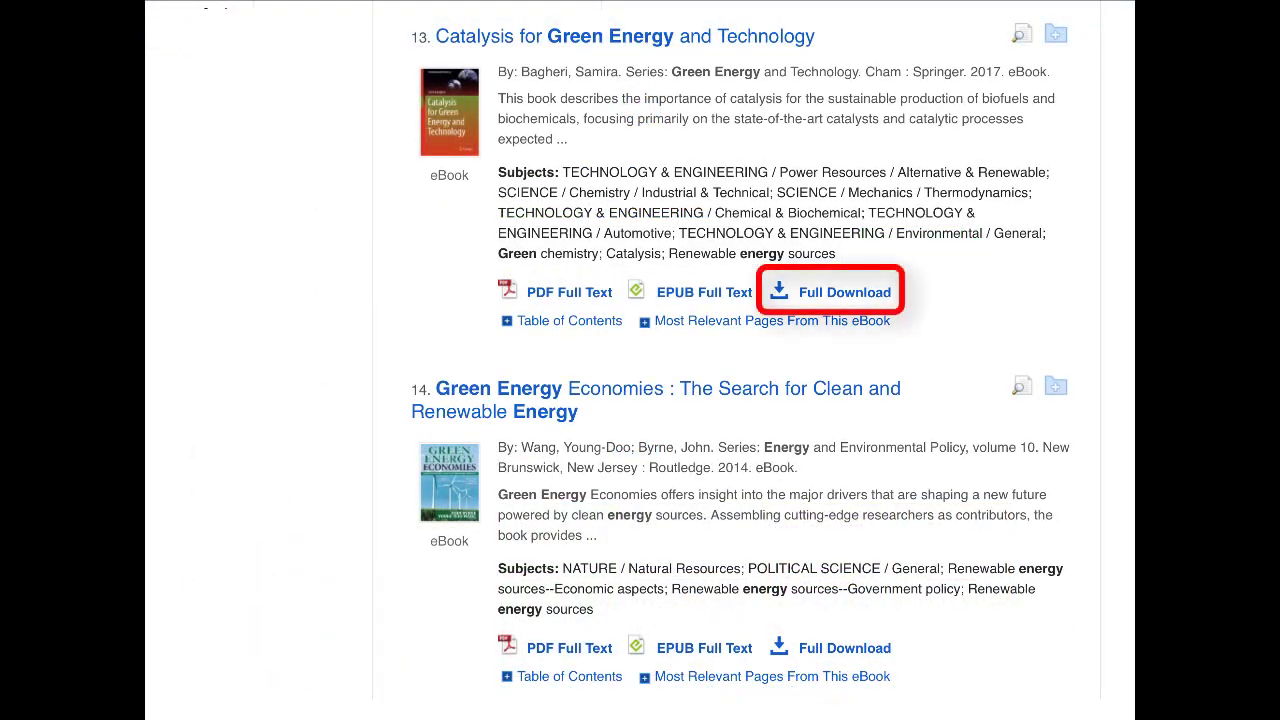
left_click(828, 292)
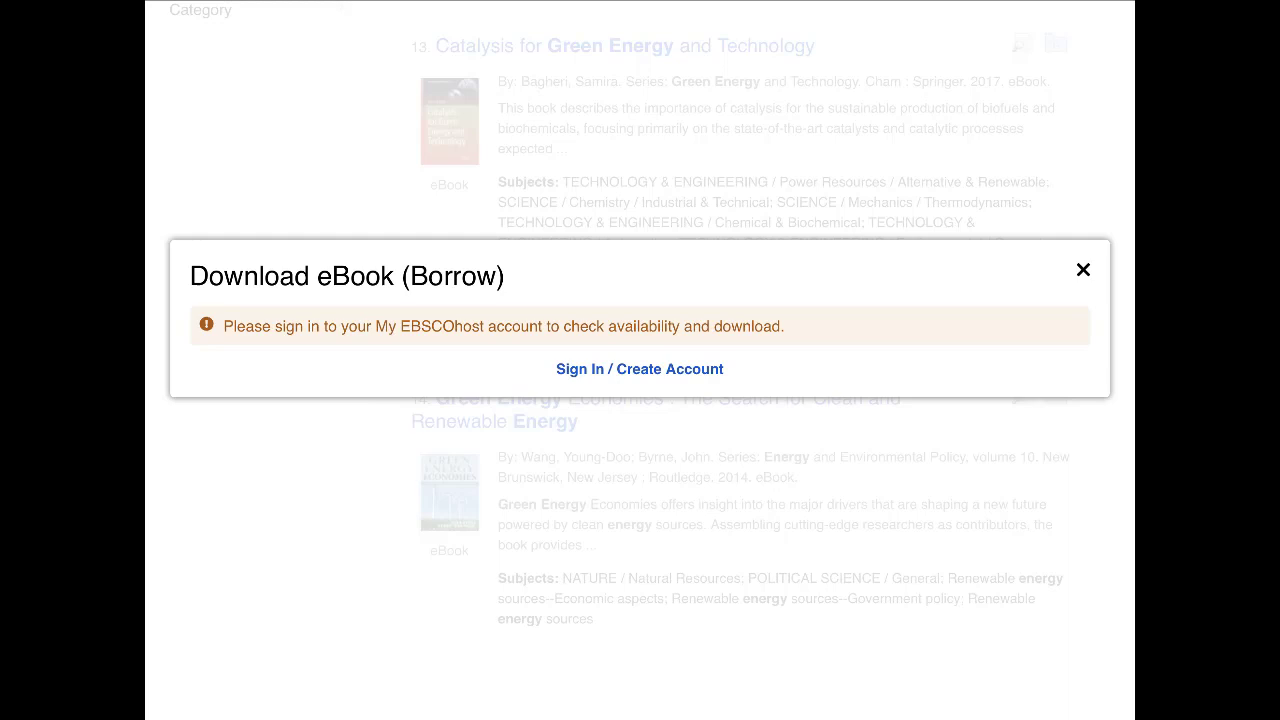
Sign in to My EBSCOhost with the username 'demonstration' to borrow the eBook.
left_click(638, 368)
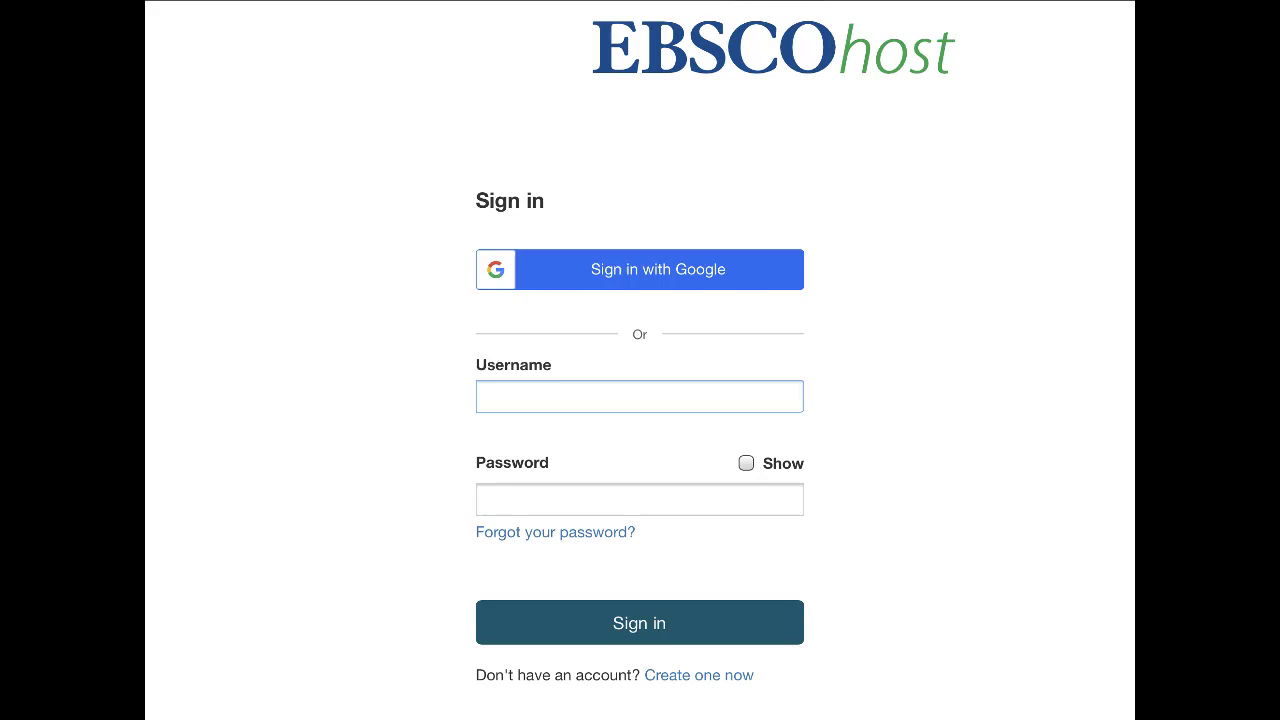
type("demonstration")
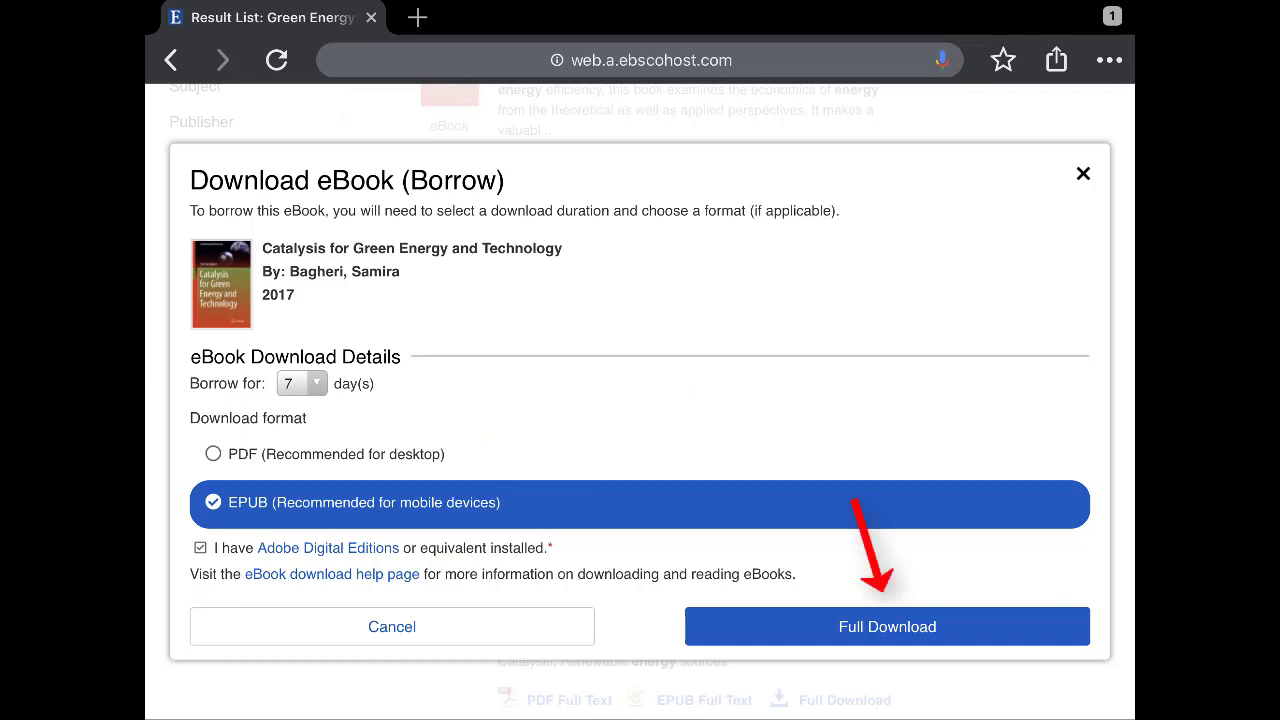
Borrow the book as an EPUB for 7 days, producing its .acsm download file.
left_click(886, 626)
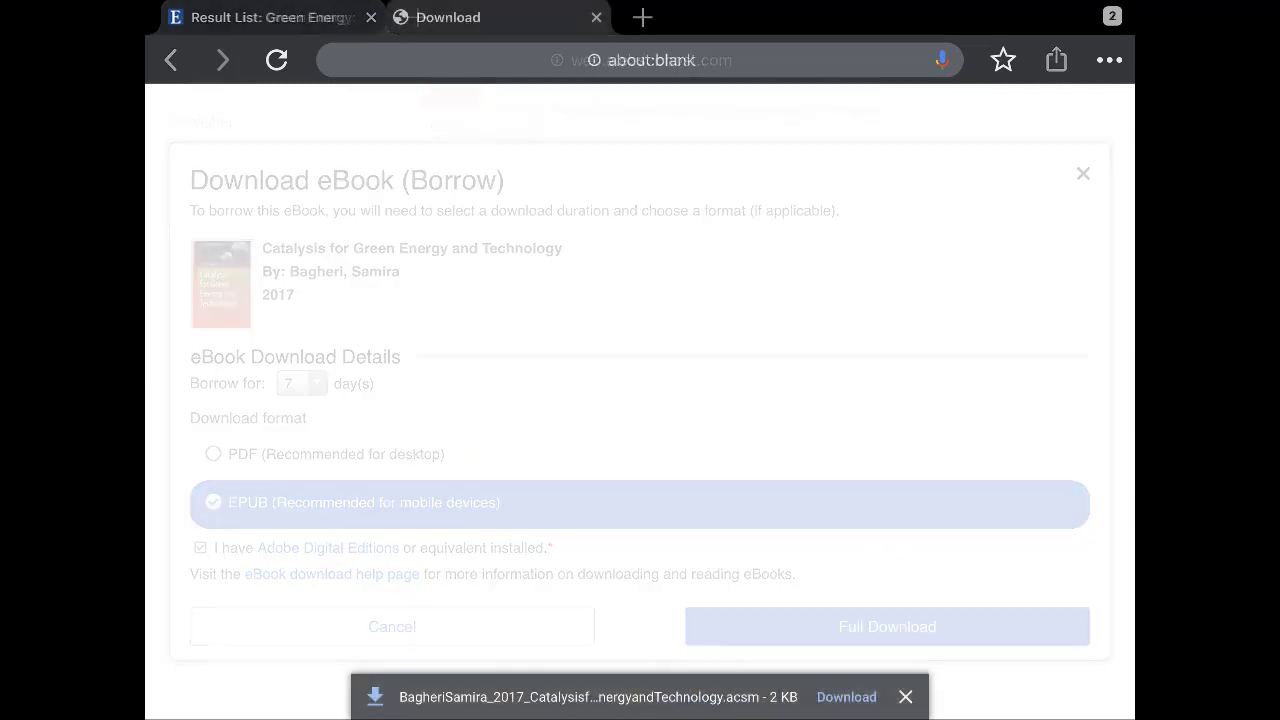
left_click(886, 626)
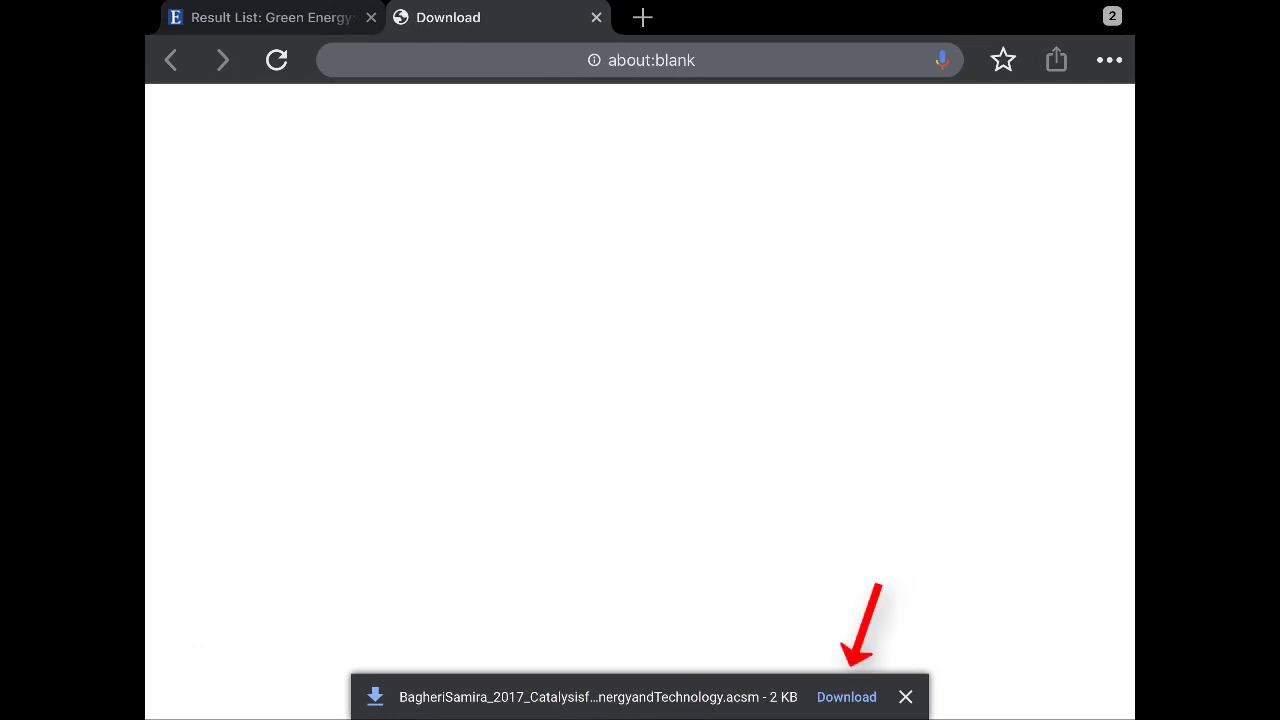
Download the .acsm file and send it to another app via the share sheet's More list.
left_click(846, 696)
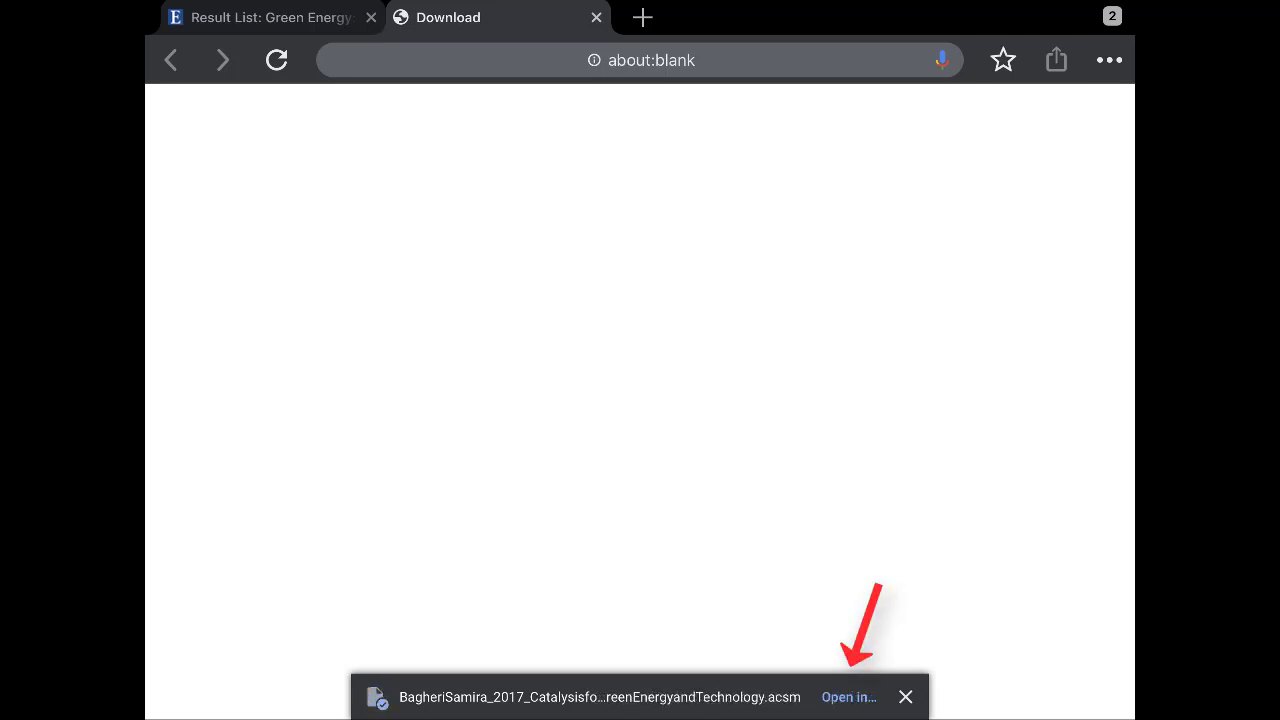
left_click(848, 696)
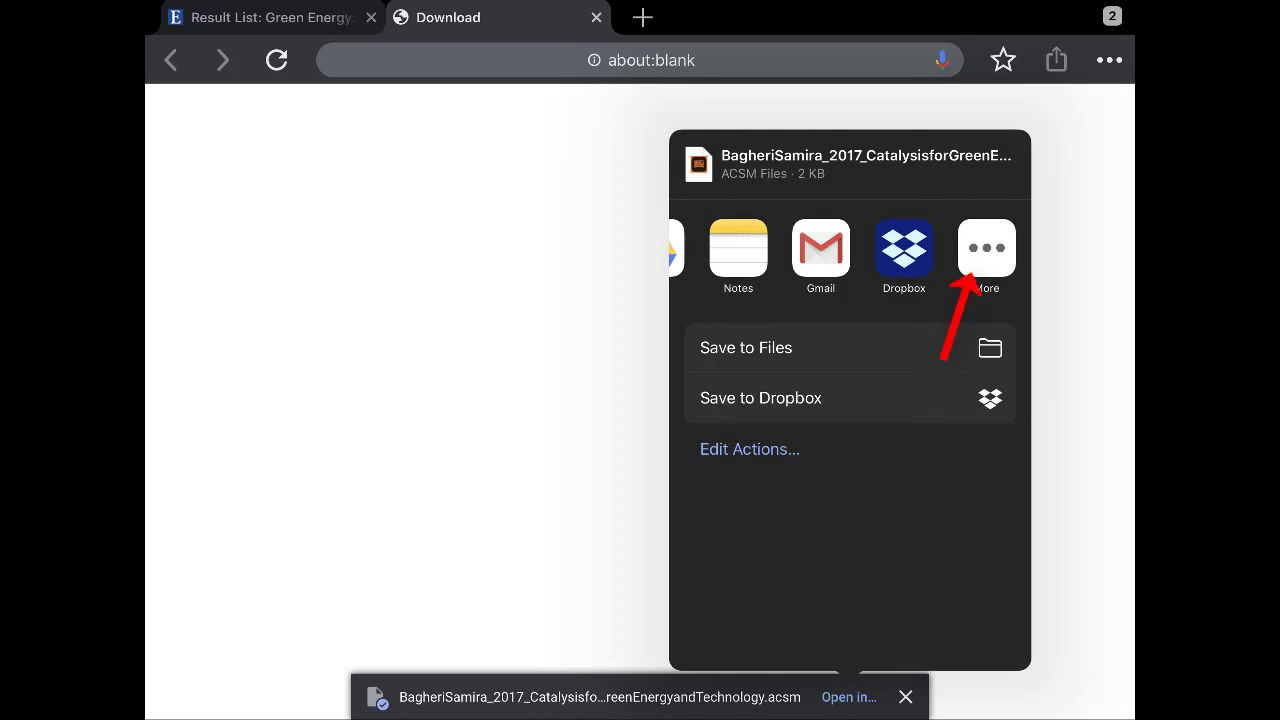
left_click(986, 248)
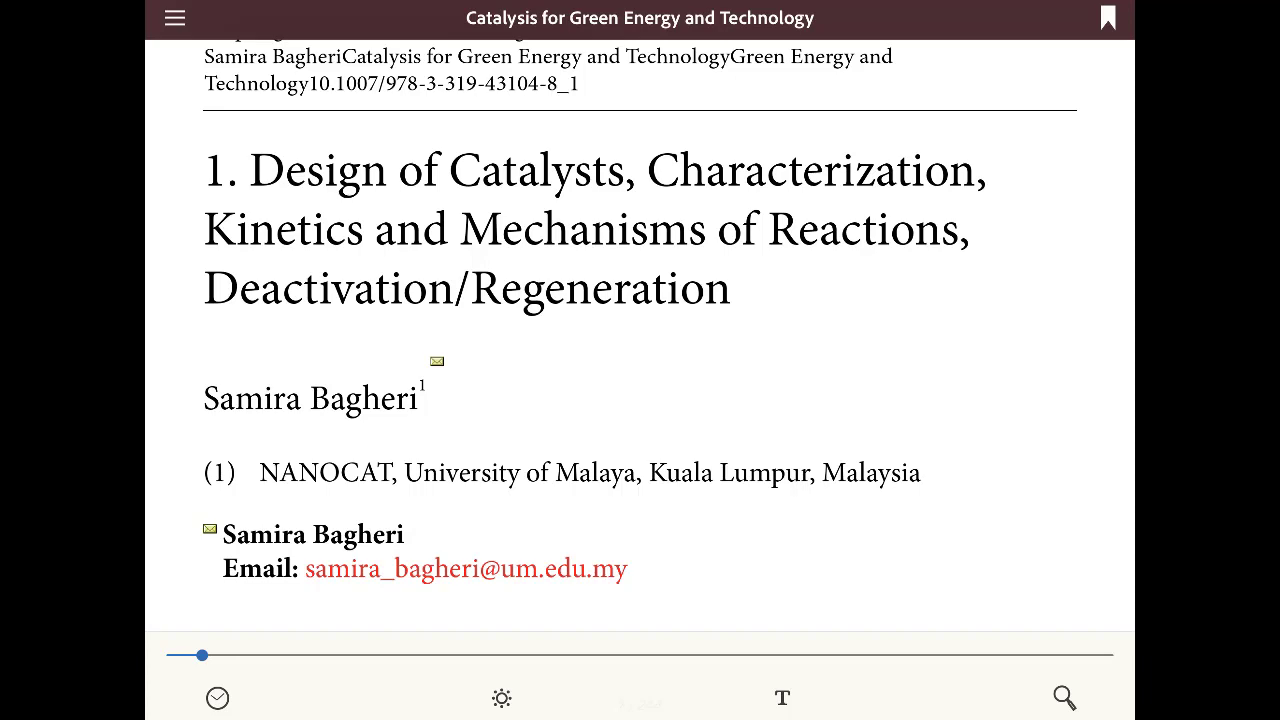
Show the reader's navigation menu over the opened Catalysis for Green Energy book.
left_click(176, 18)
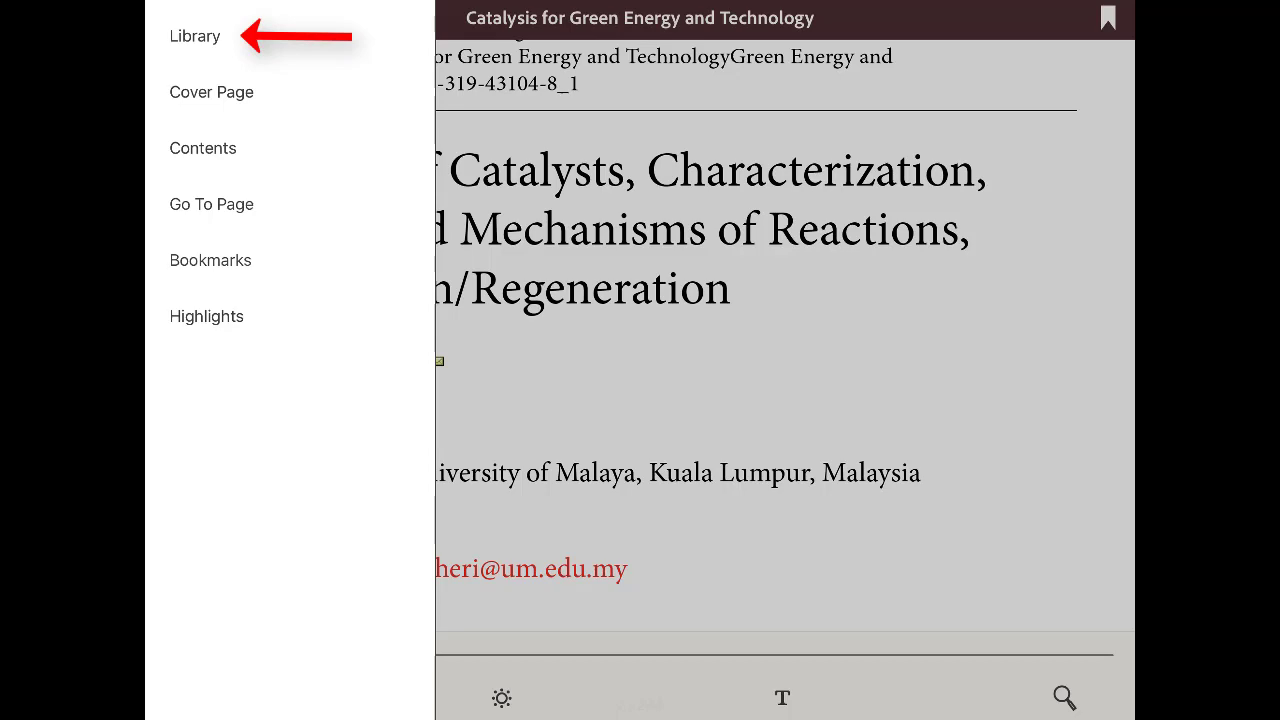
Go back to the Library and switch it to list view showing titles and authors.
left_click(194, 36)
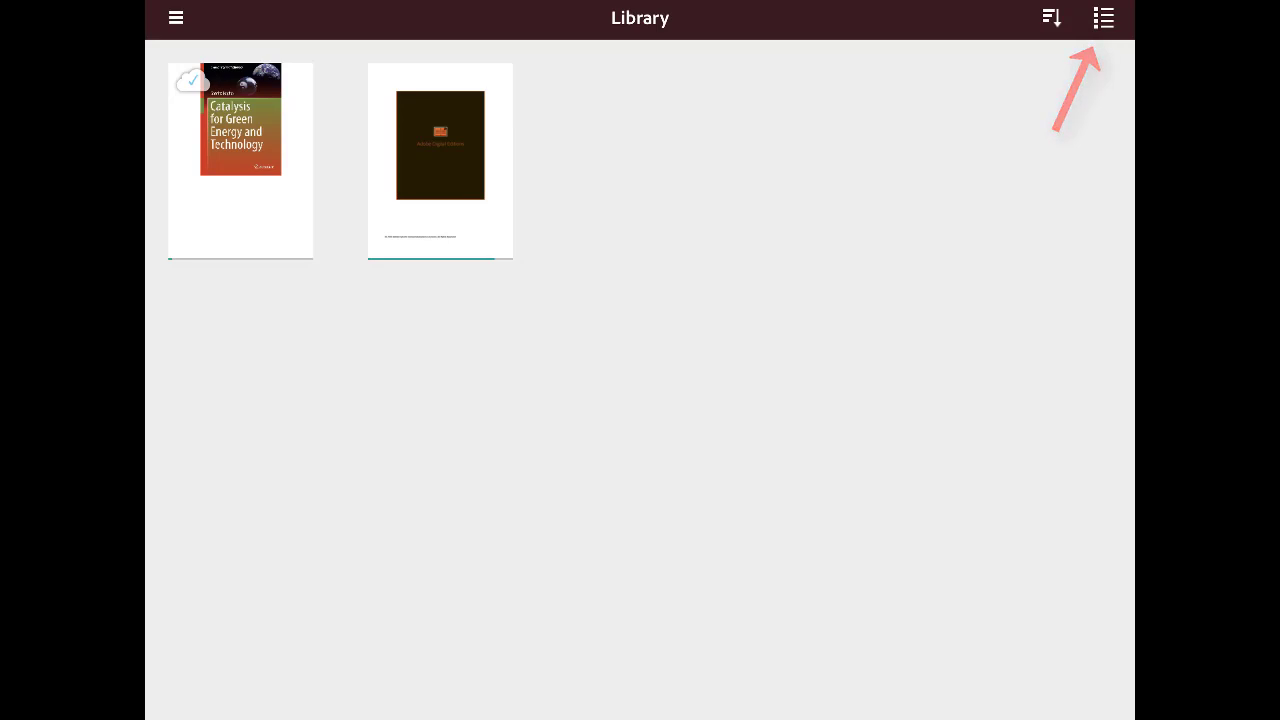
left_click(1104, 18)
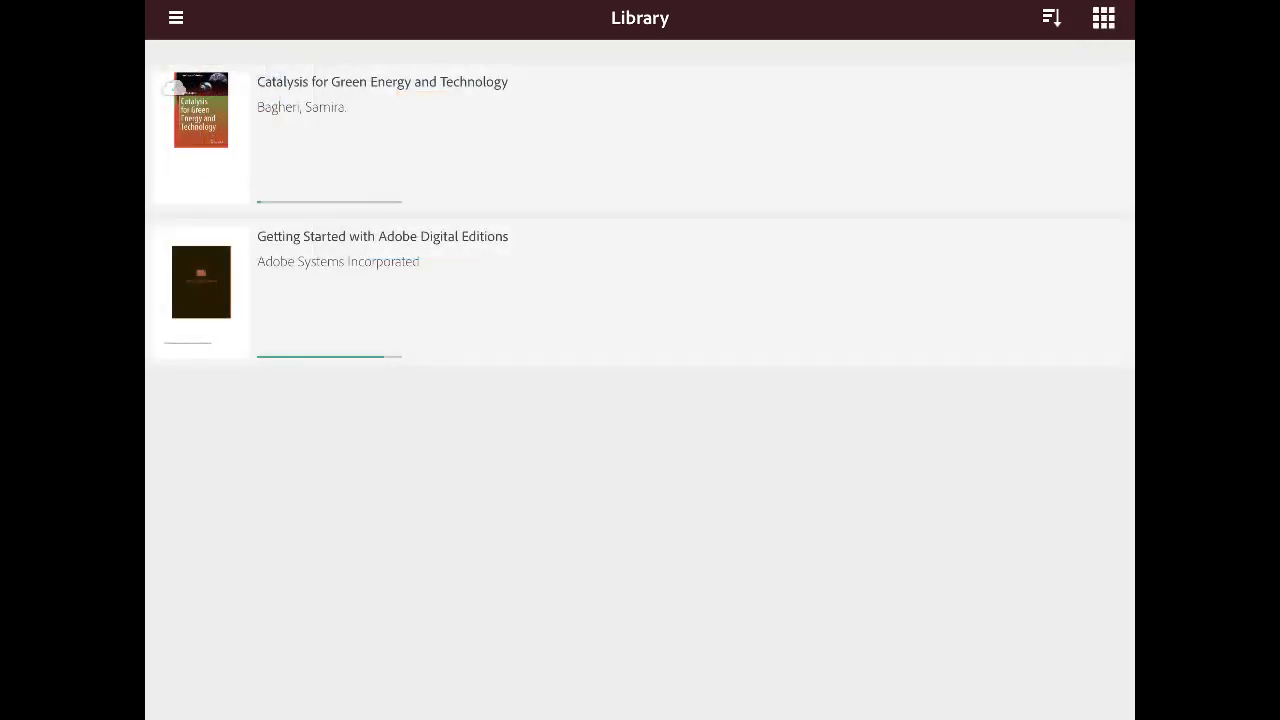